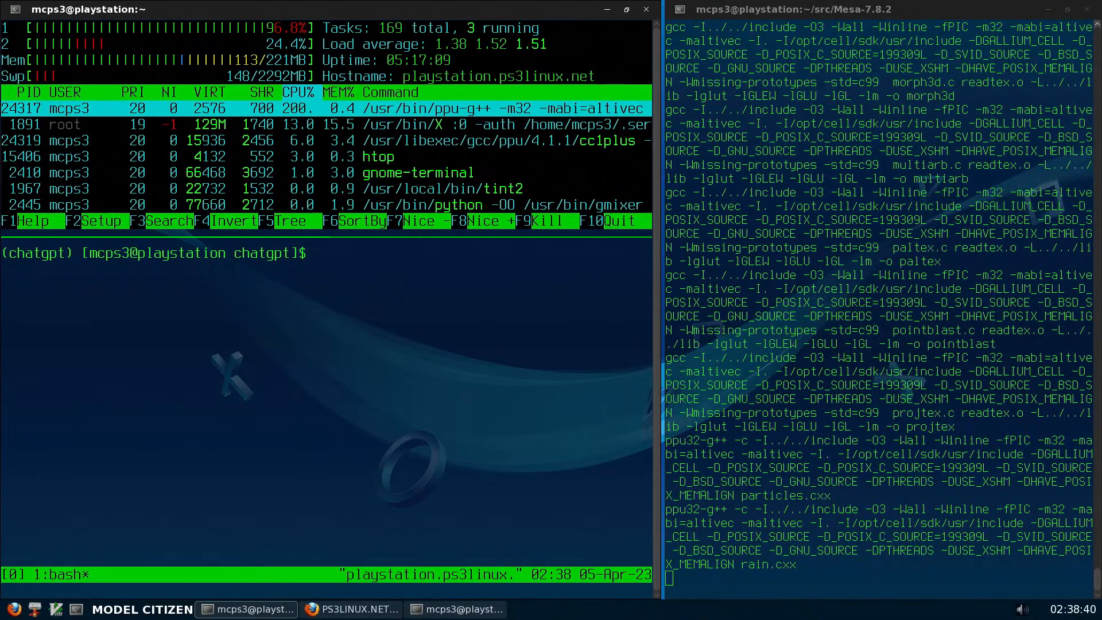
text(sgpt --chat chatgpt "If you help me with my Java homework, should I consider that cheating?")
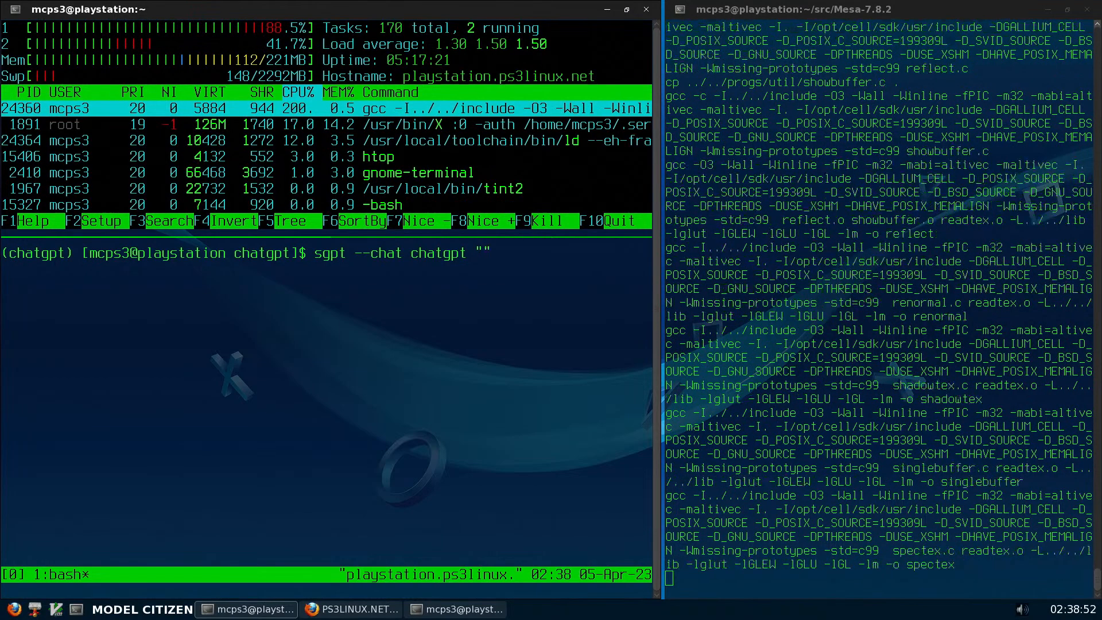
text(Please)
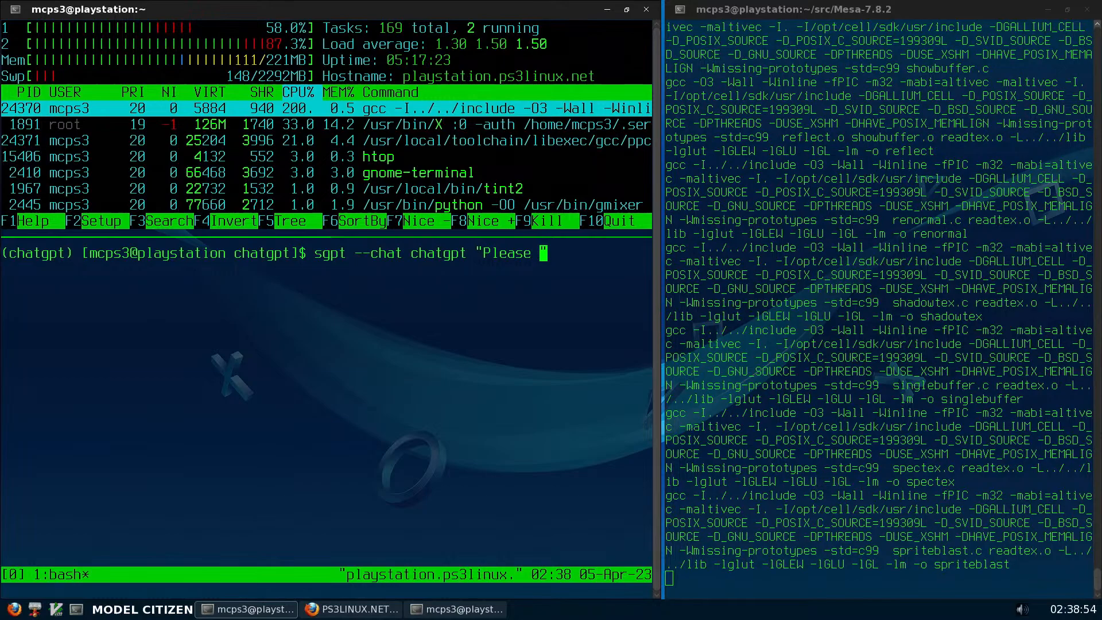
text(tell)
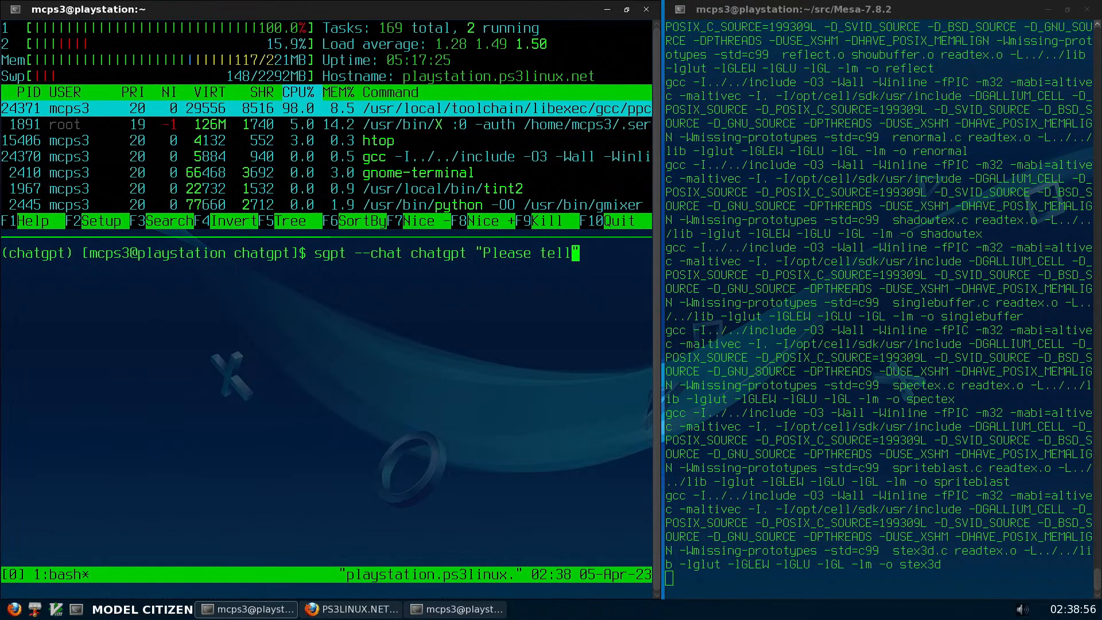
text(my)
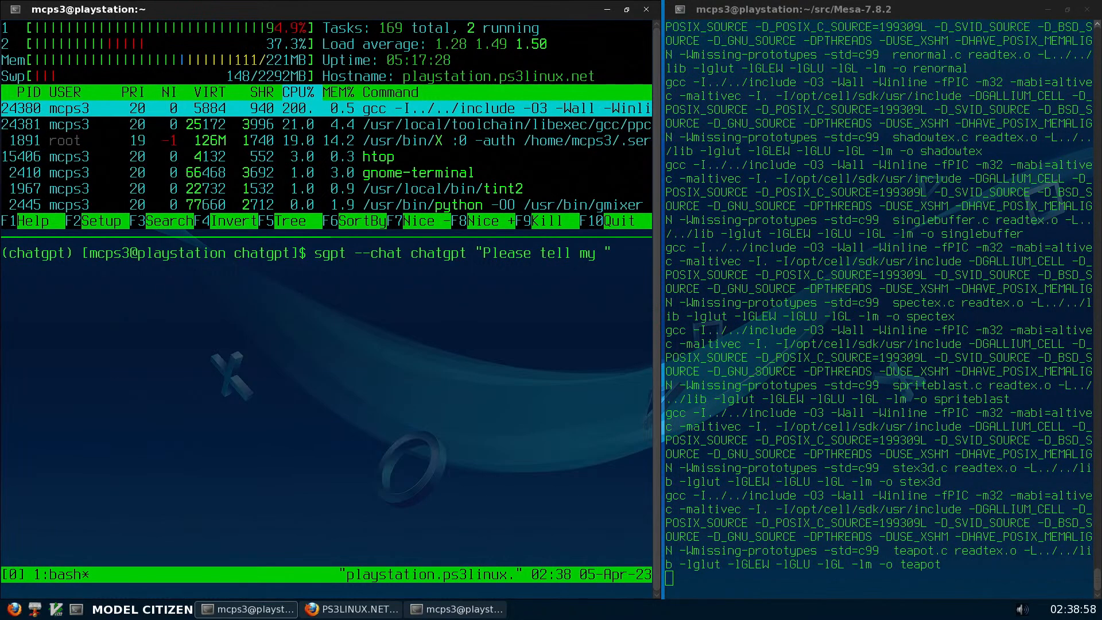
text(Youtube viewers to)
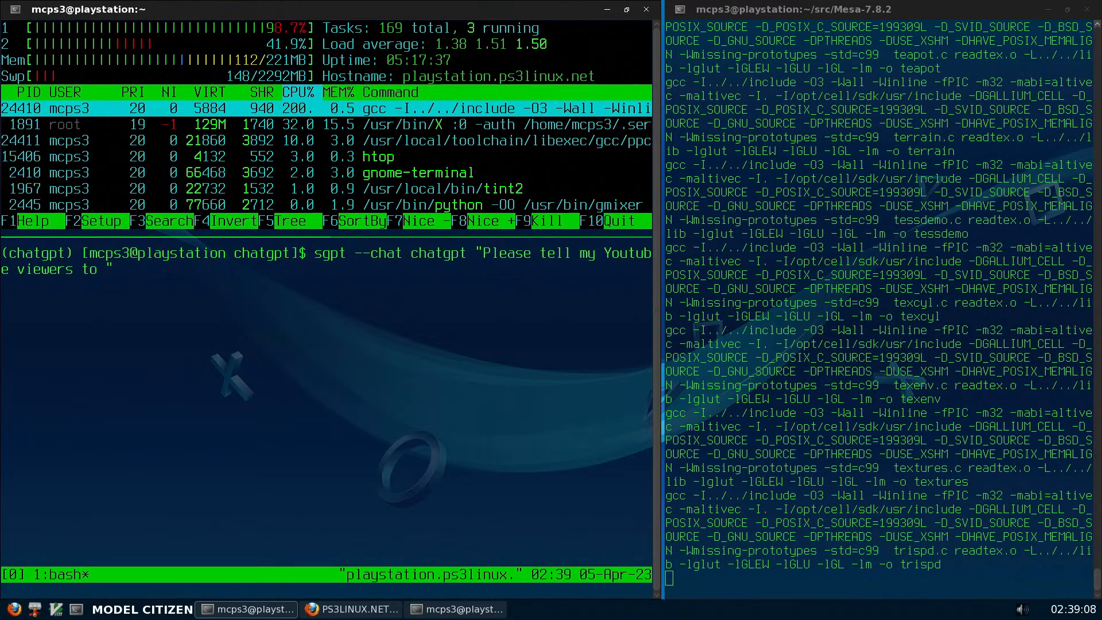
text(sub)
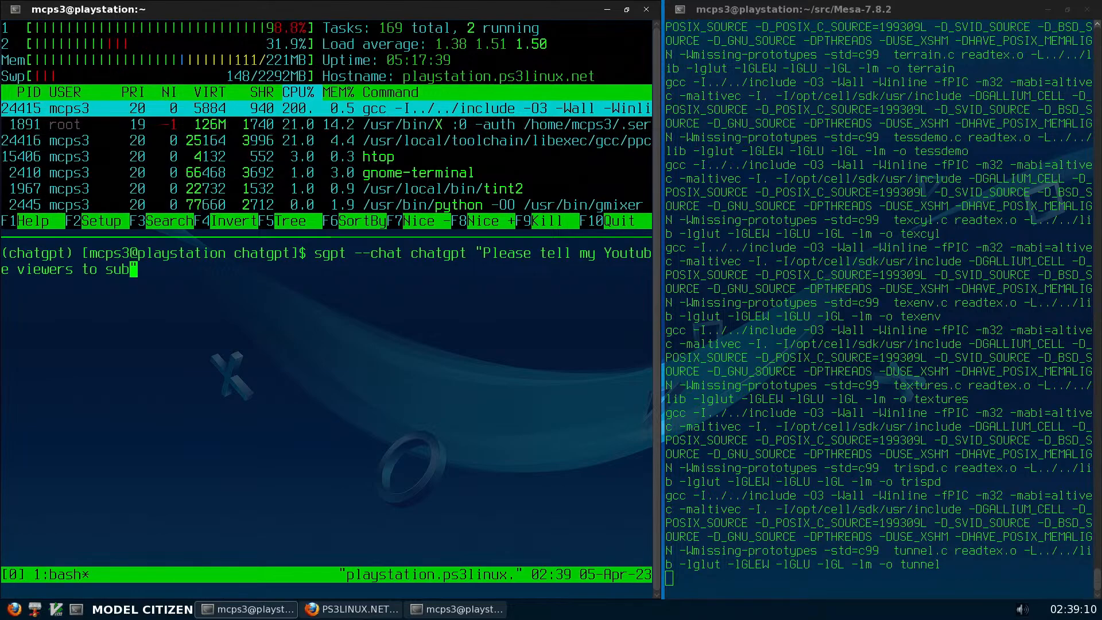
text(scribe and)
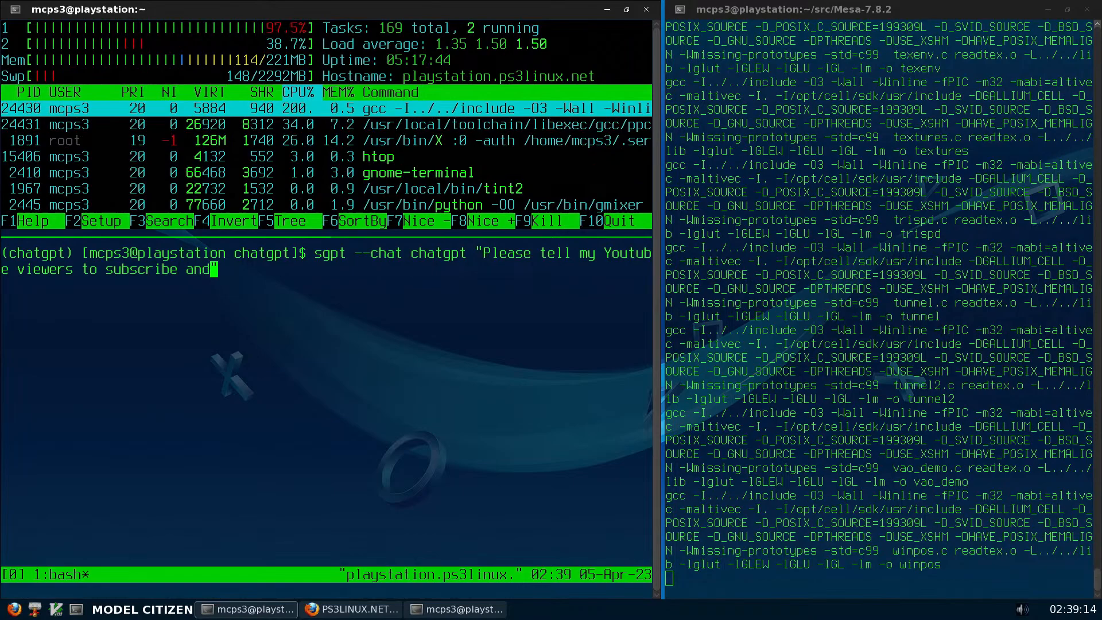
text(have)
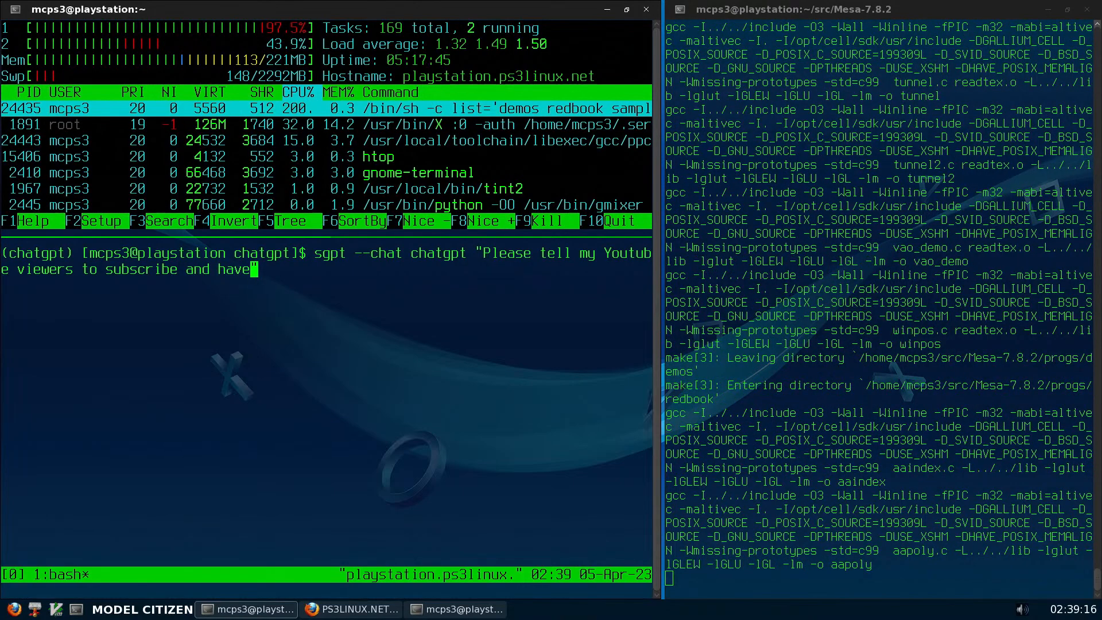
text(a)
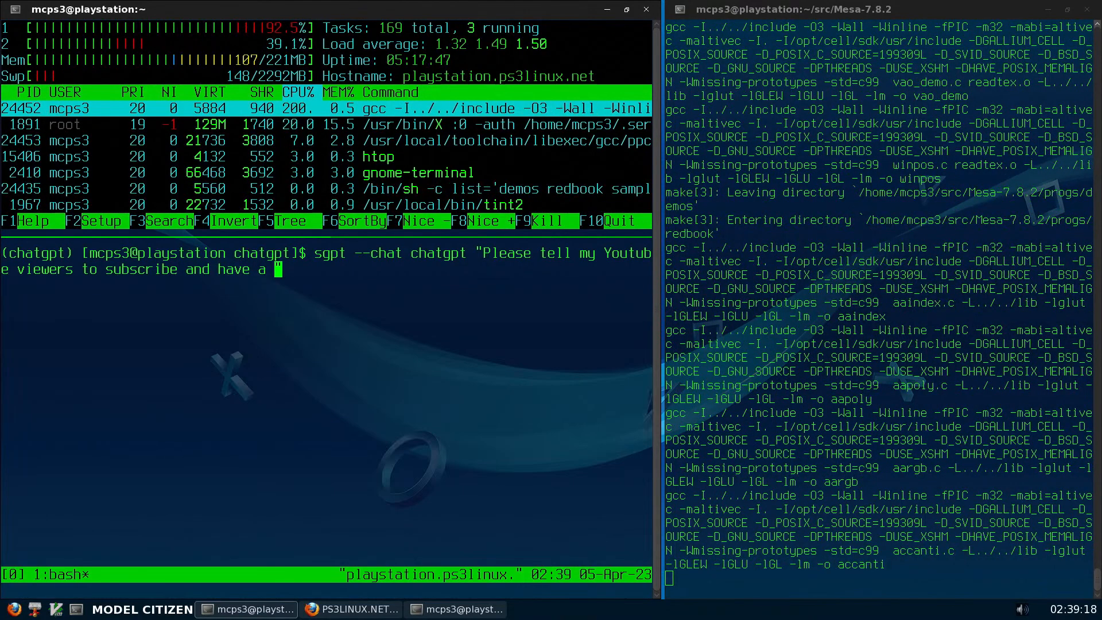
text(nice)
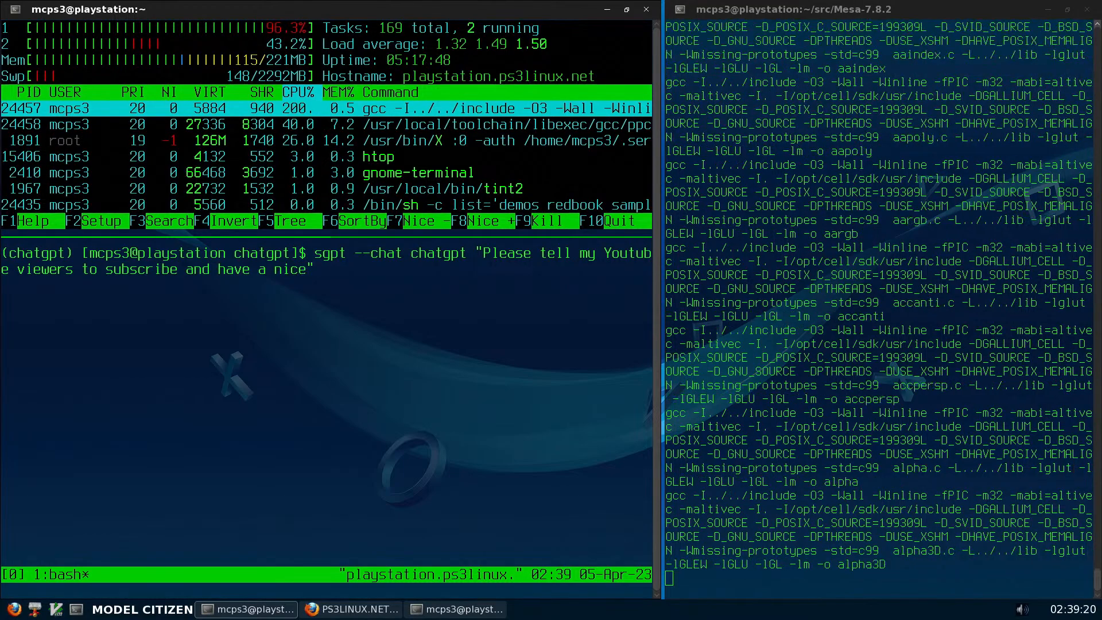
text(day)
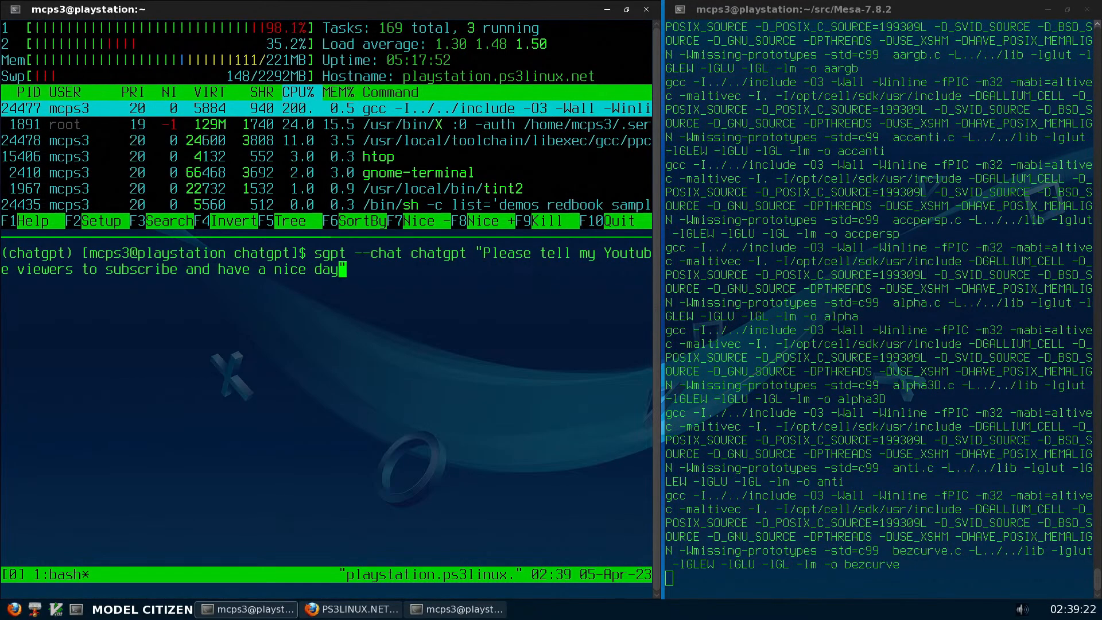